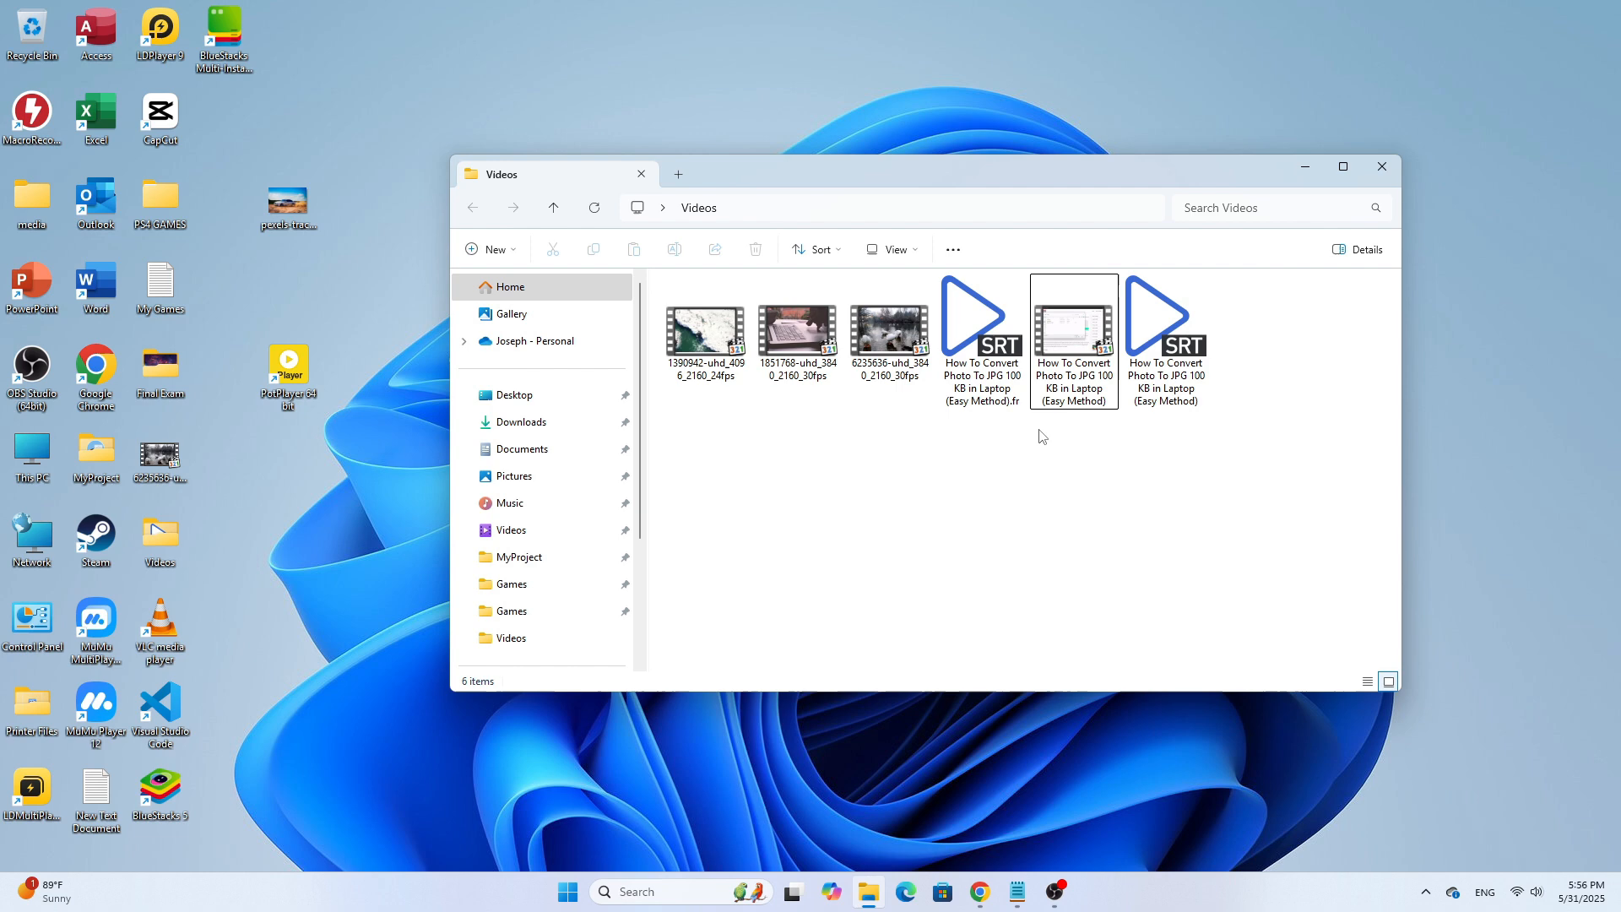
# Step: Select the 'How To Convert Photo To JPG 100 KB' video and bring up its right-click menu
pyautogui.click(1073, 331)
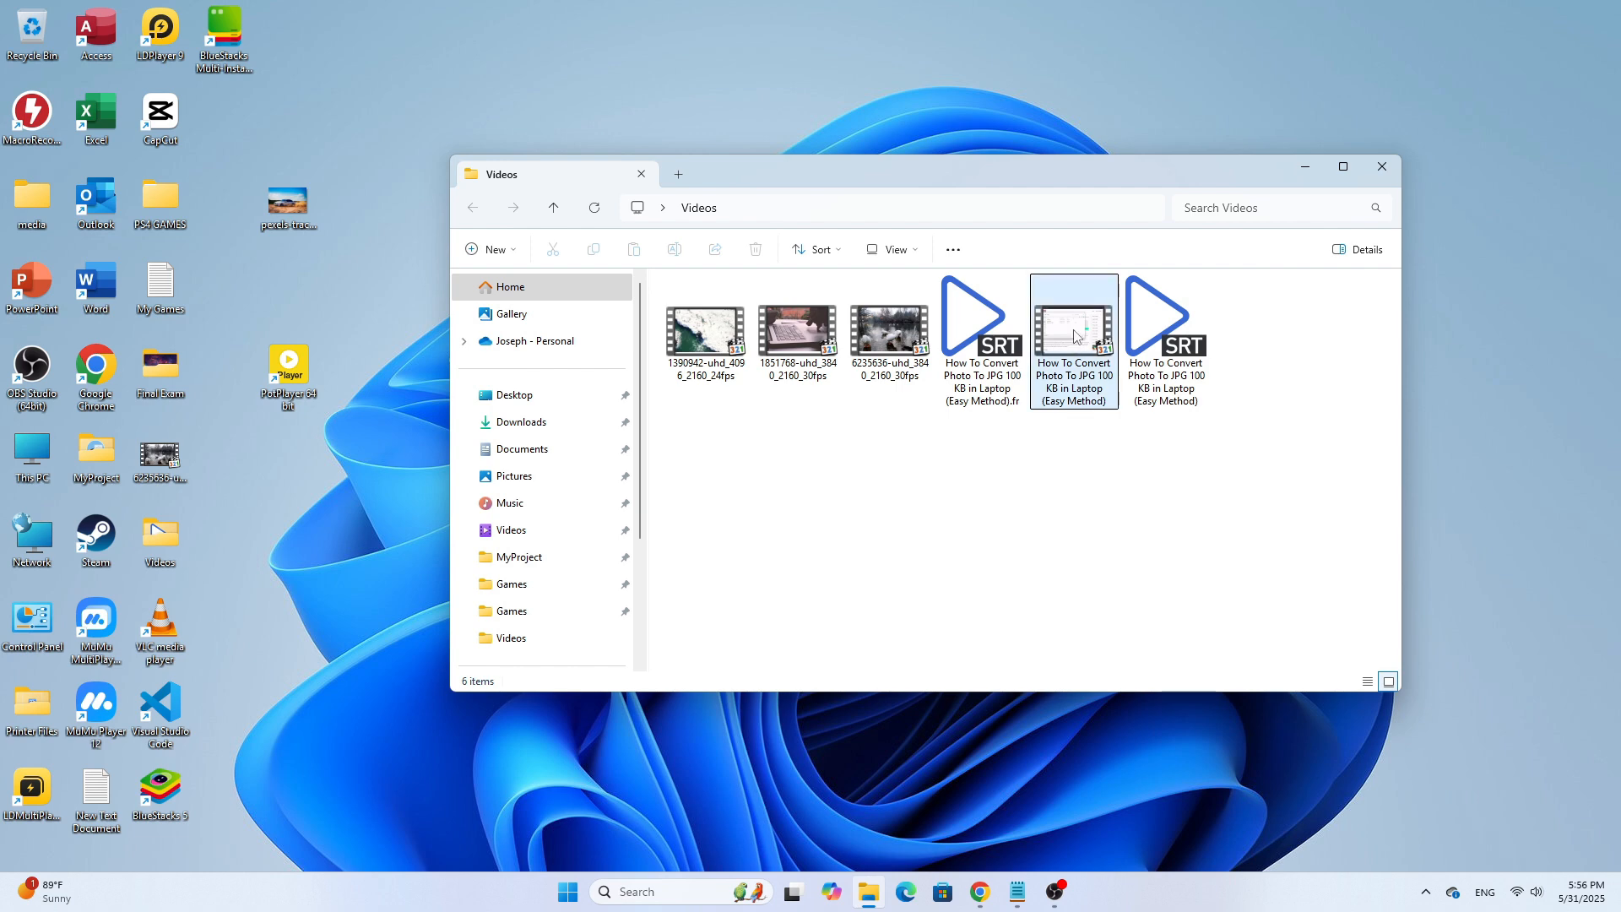
pyautogui.rightClick(1073, 331)
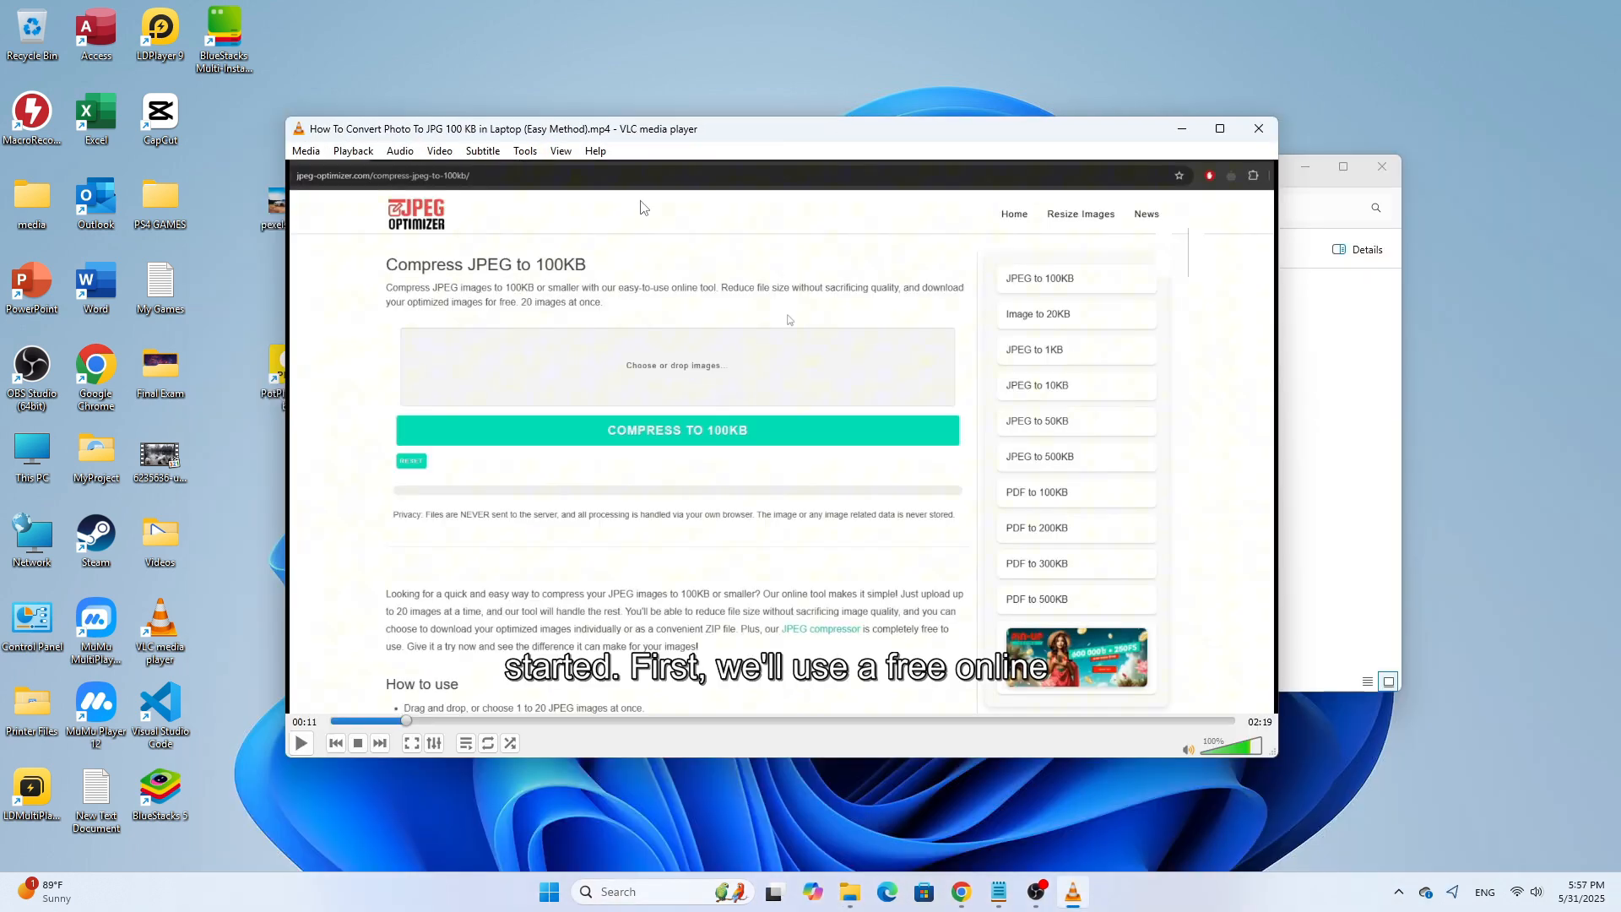
# Step: In Tools > Preferences, set 'Continue playback?' to Always and save
pyautogui.click(524, 150)
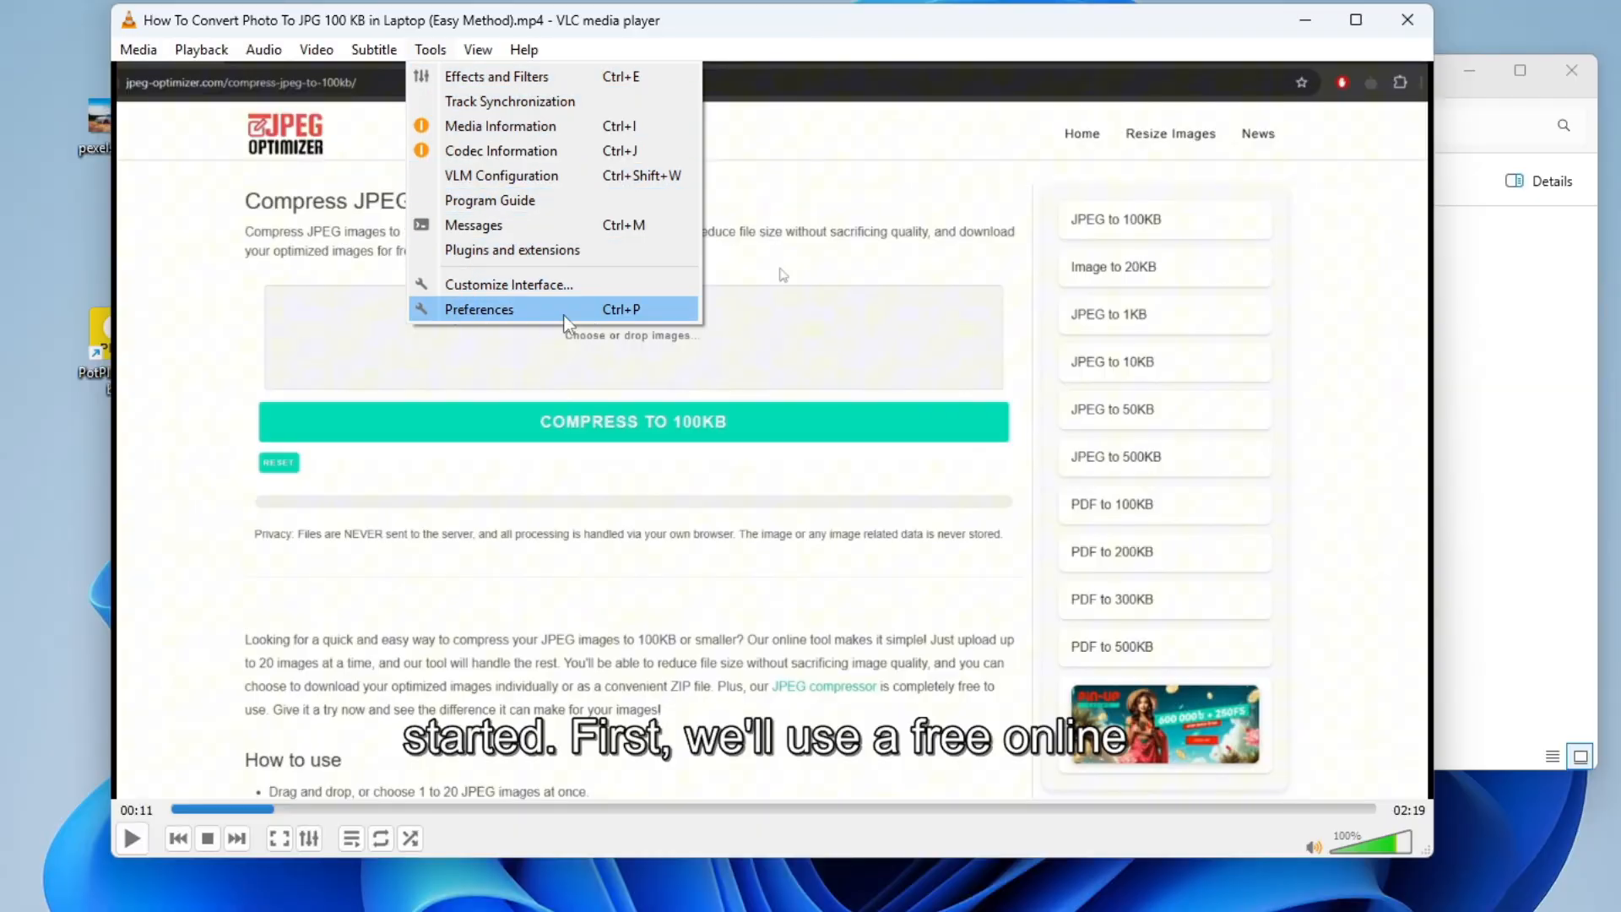
pyautogui.click(479, 309)
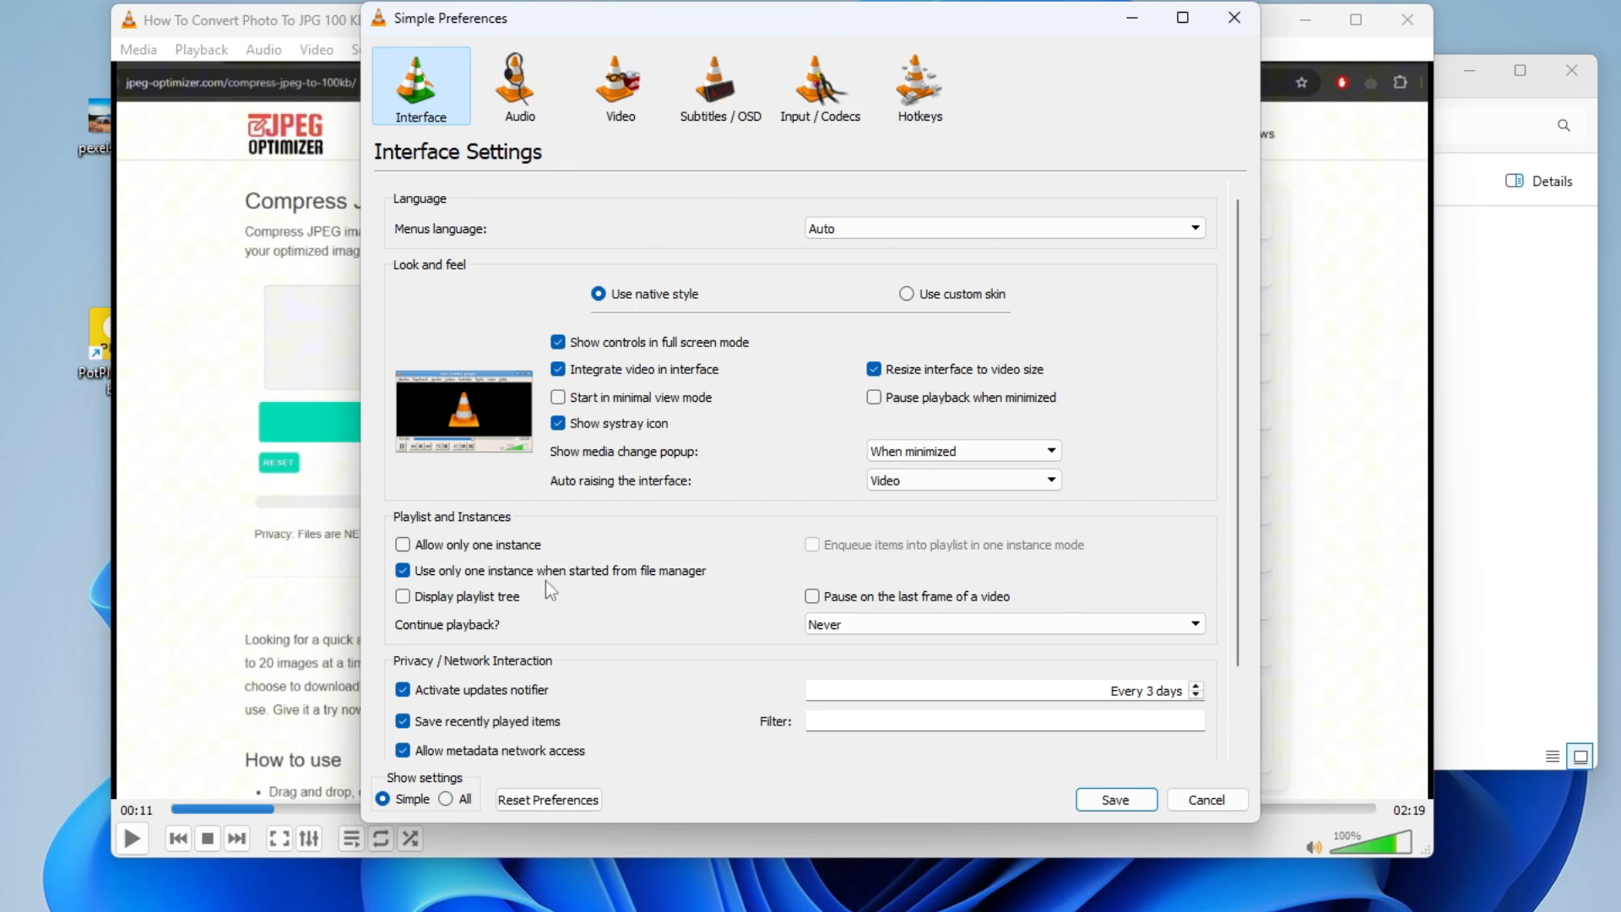
pyautogui.moveTo(806, 646)
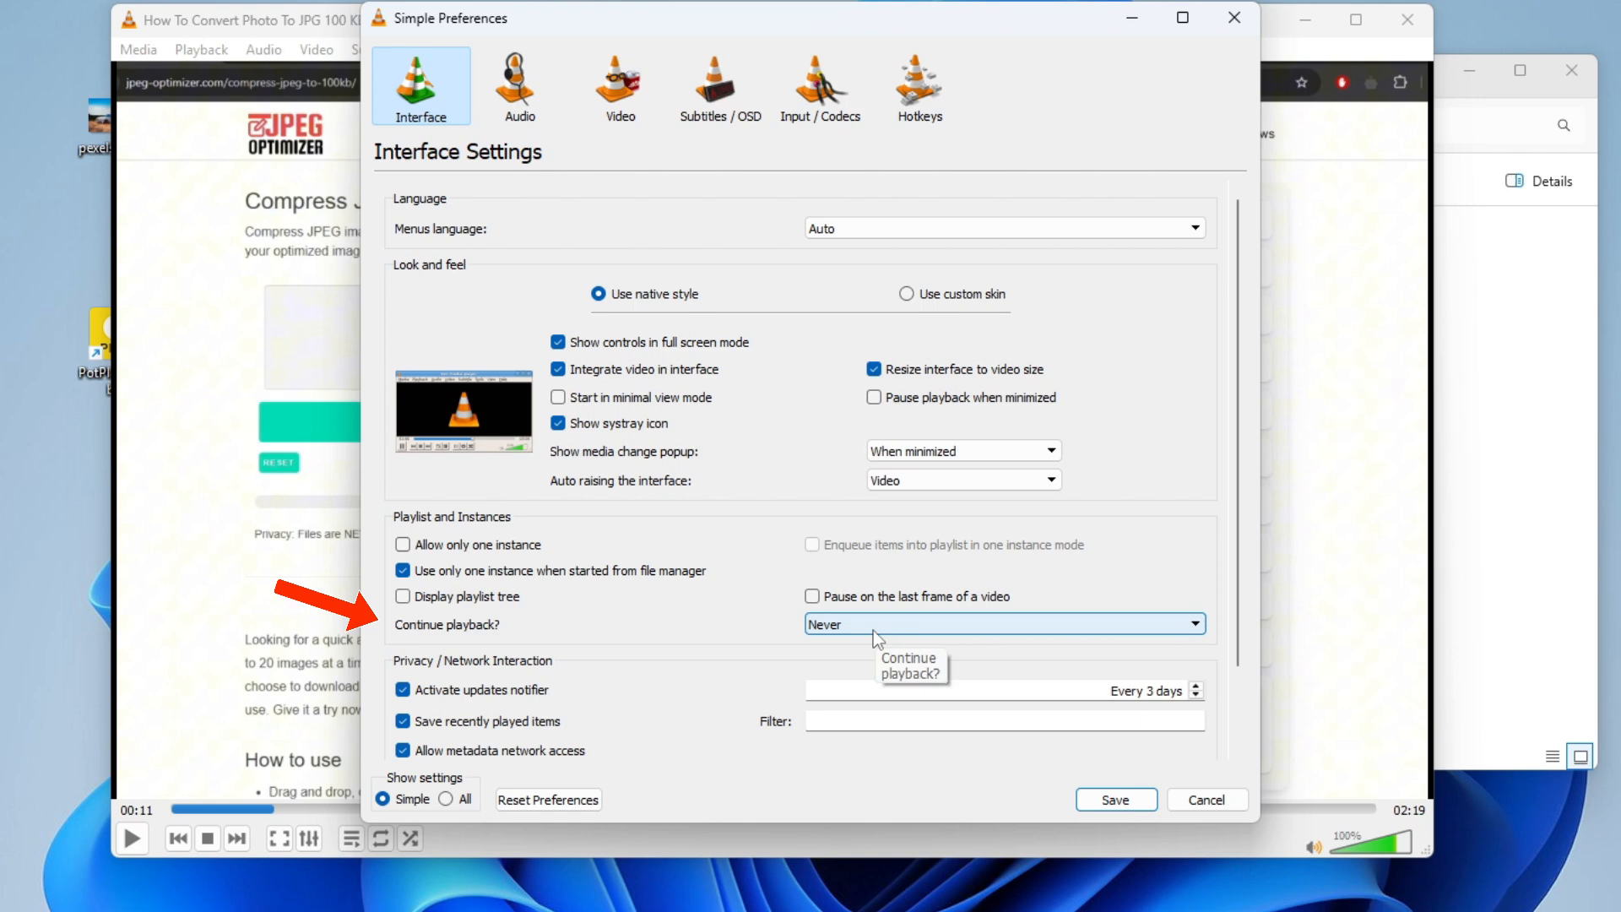
pyautogui.click(1000, 622)
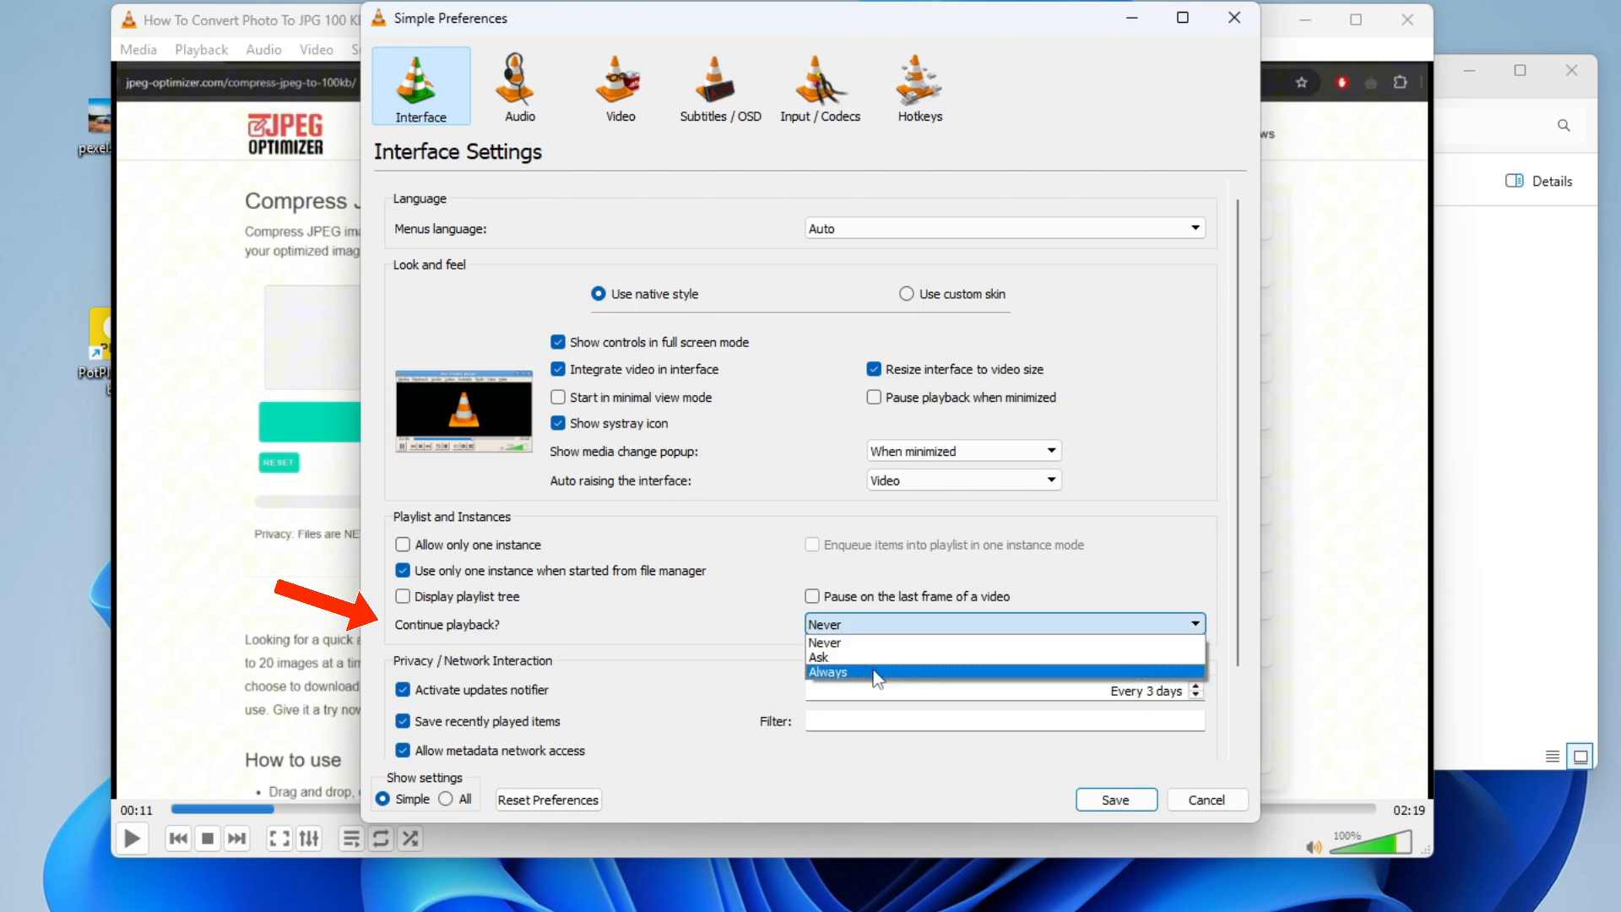
pyautogui.click(826, 673)
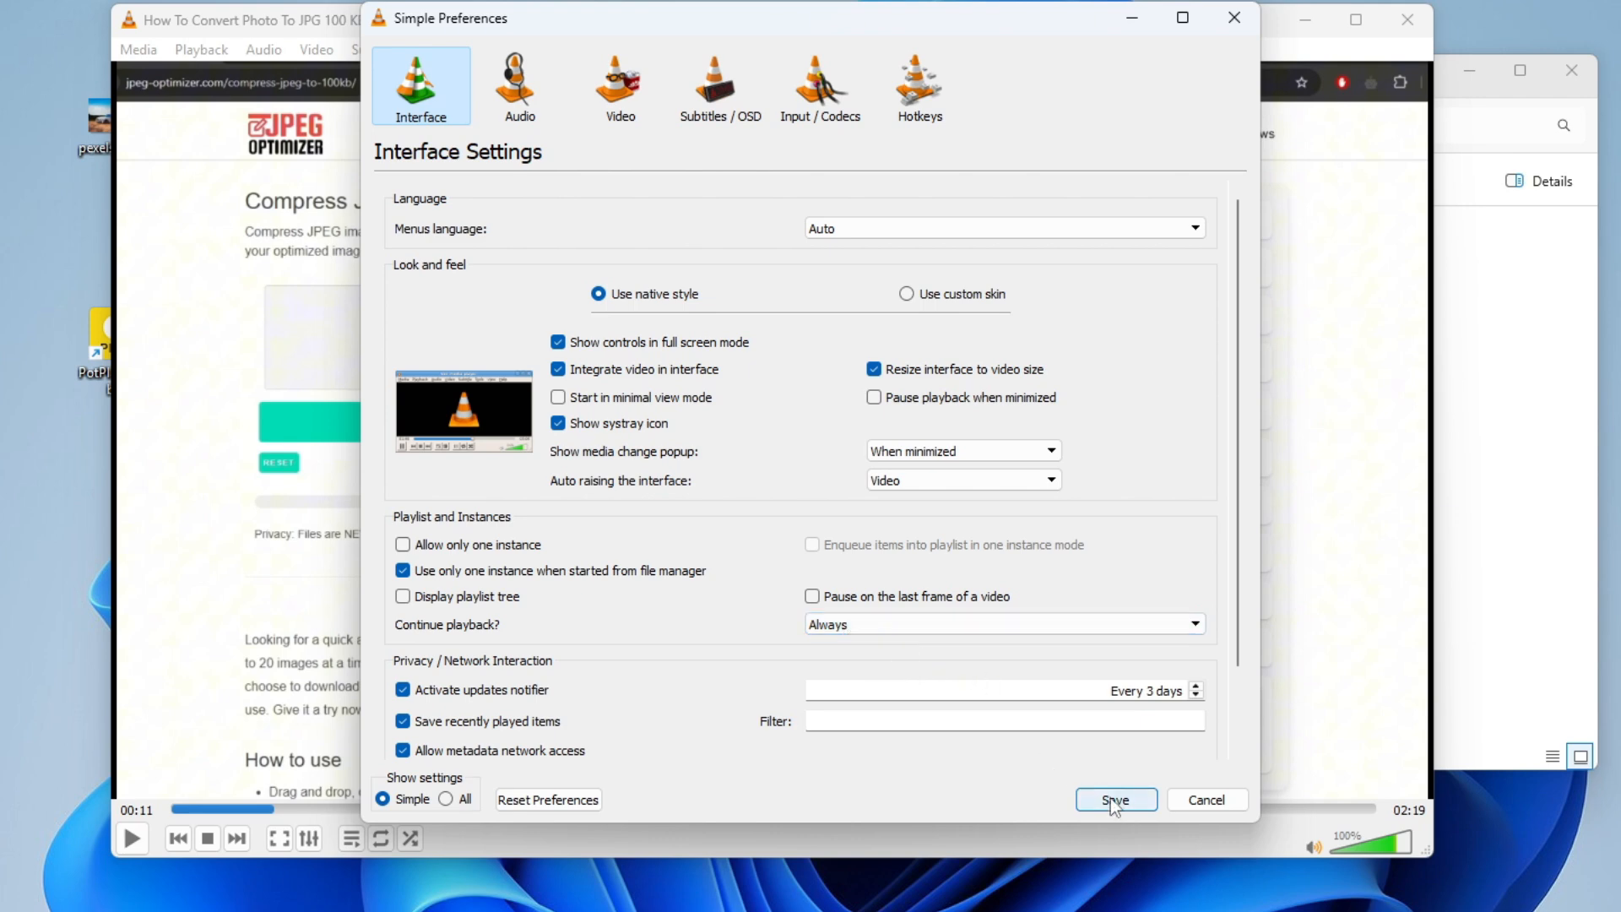
pyautogui.click(1115, 799)
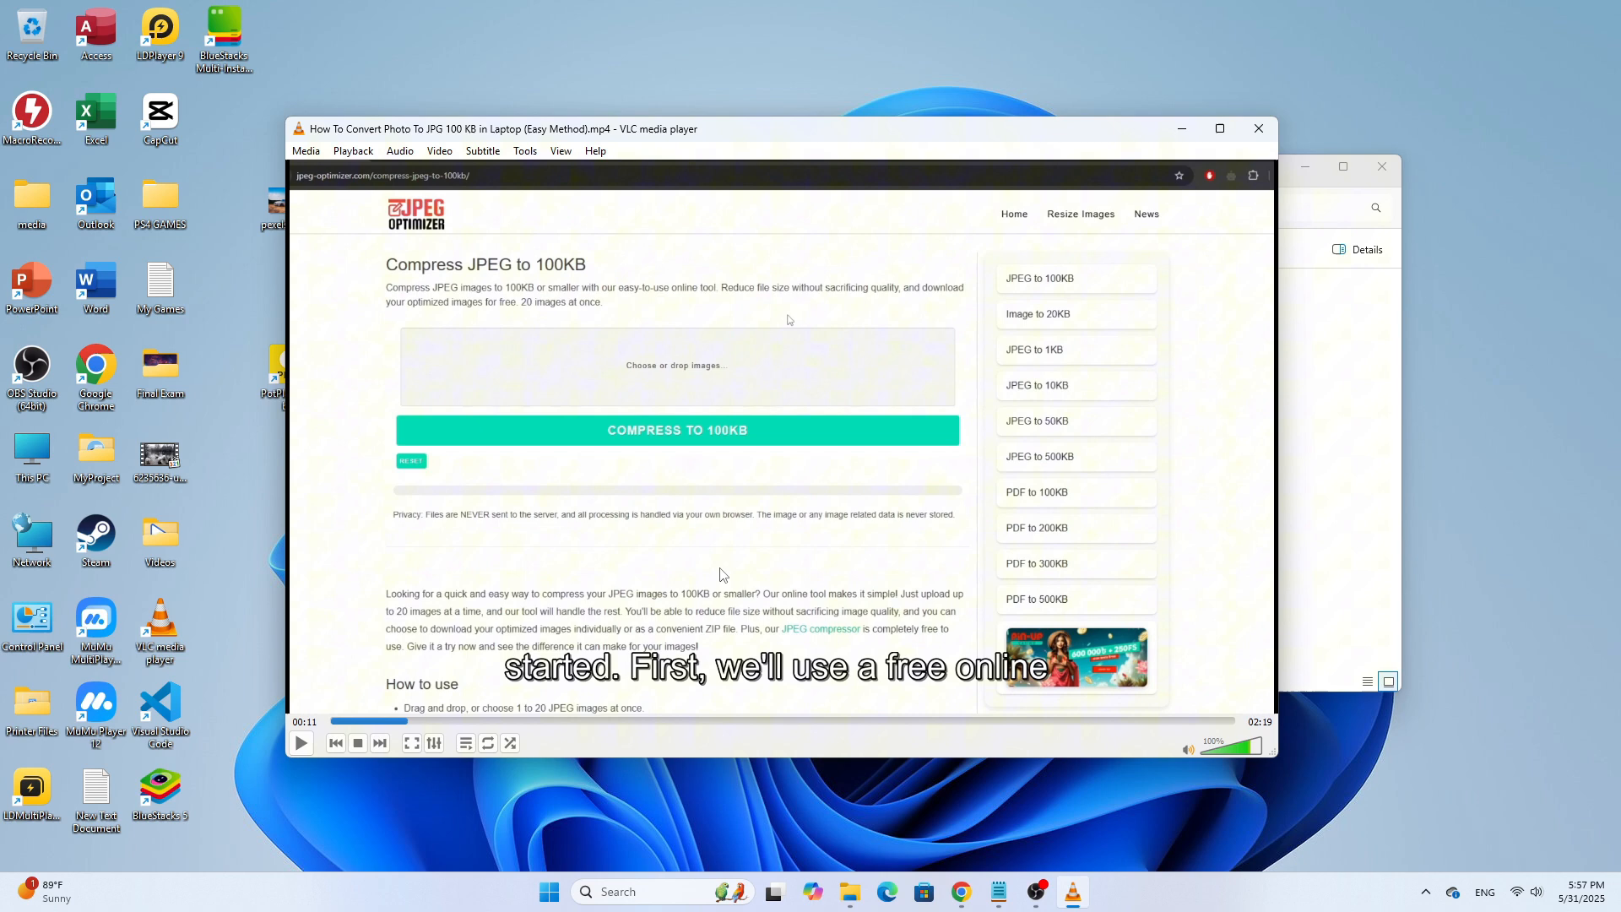
pyautogui.click(300, 742)
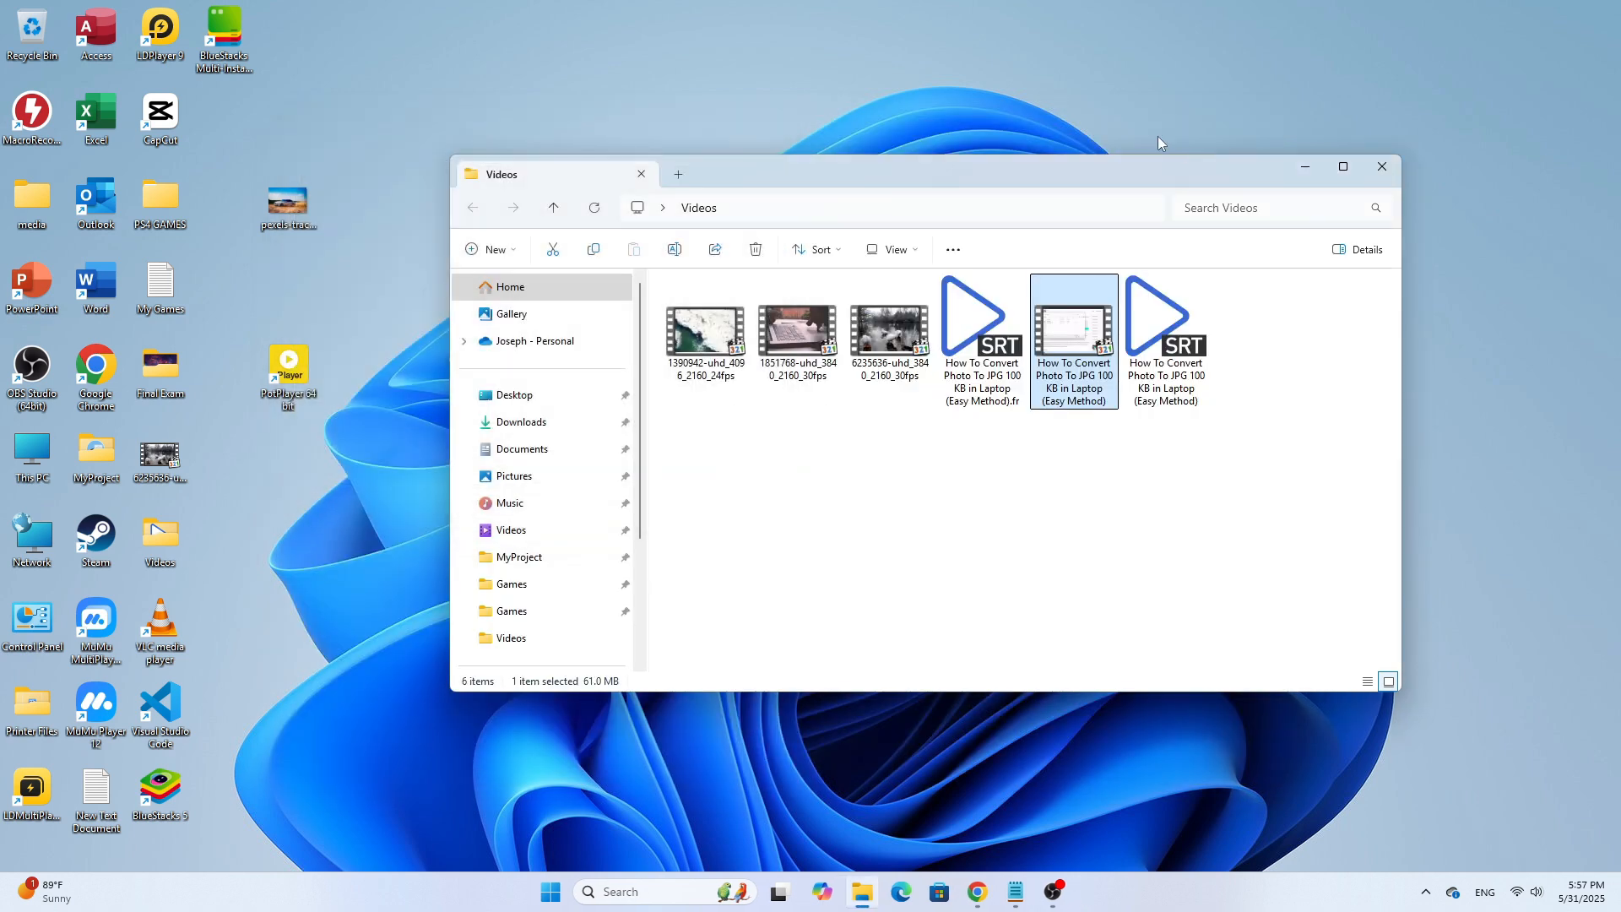
pyautogui.moveTo(1075, 301)
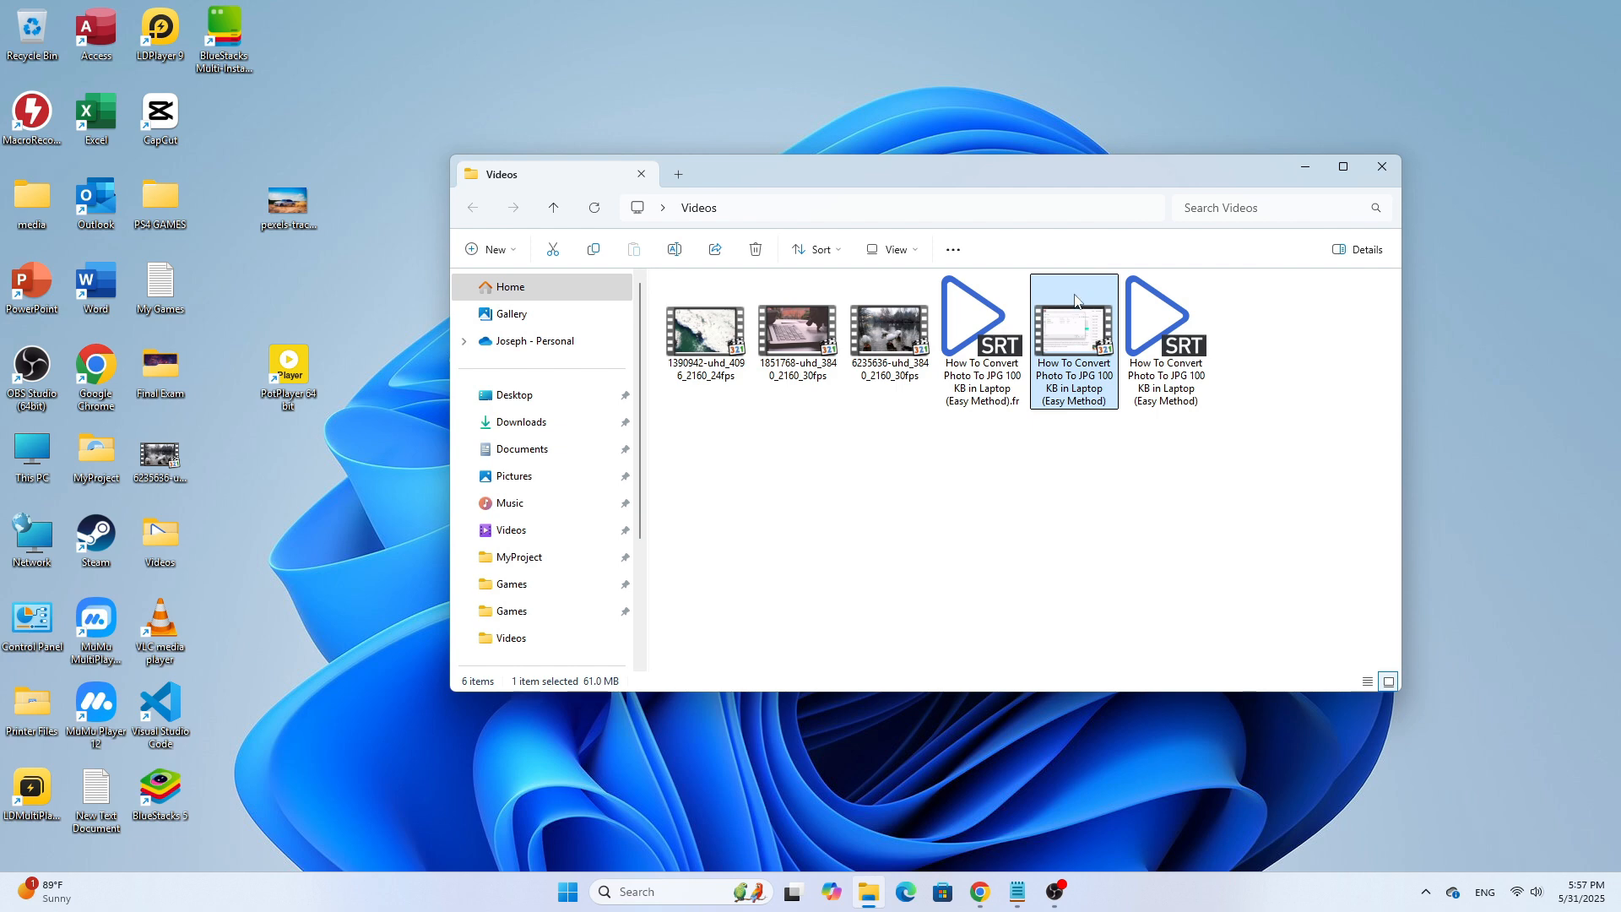
# Step: Reopen the tutorial video with VLC media player from its right-click menu
pyautogui.rightClick(1073, 321)
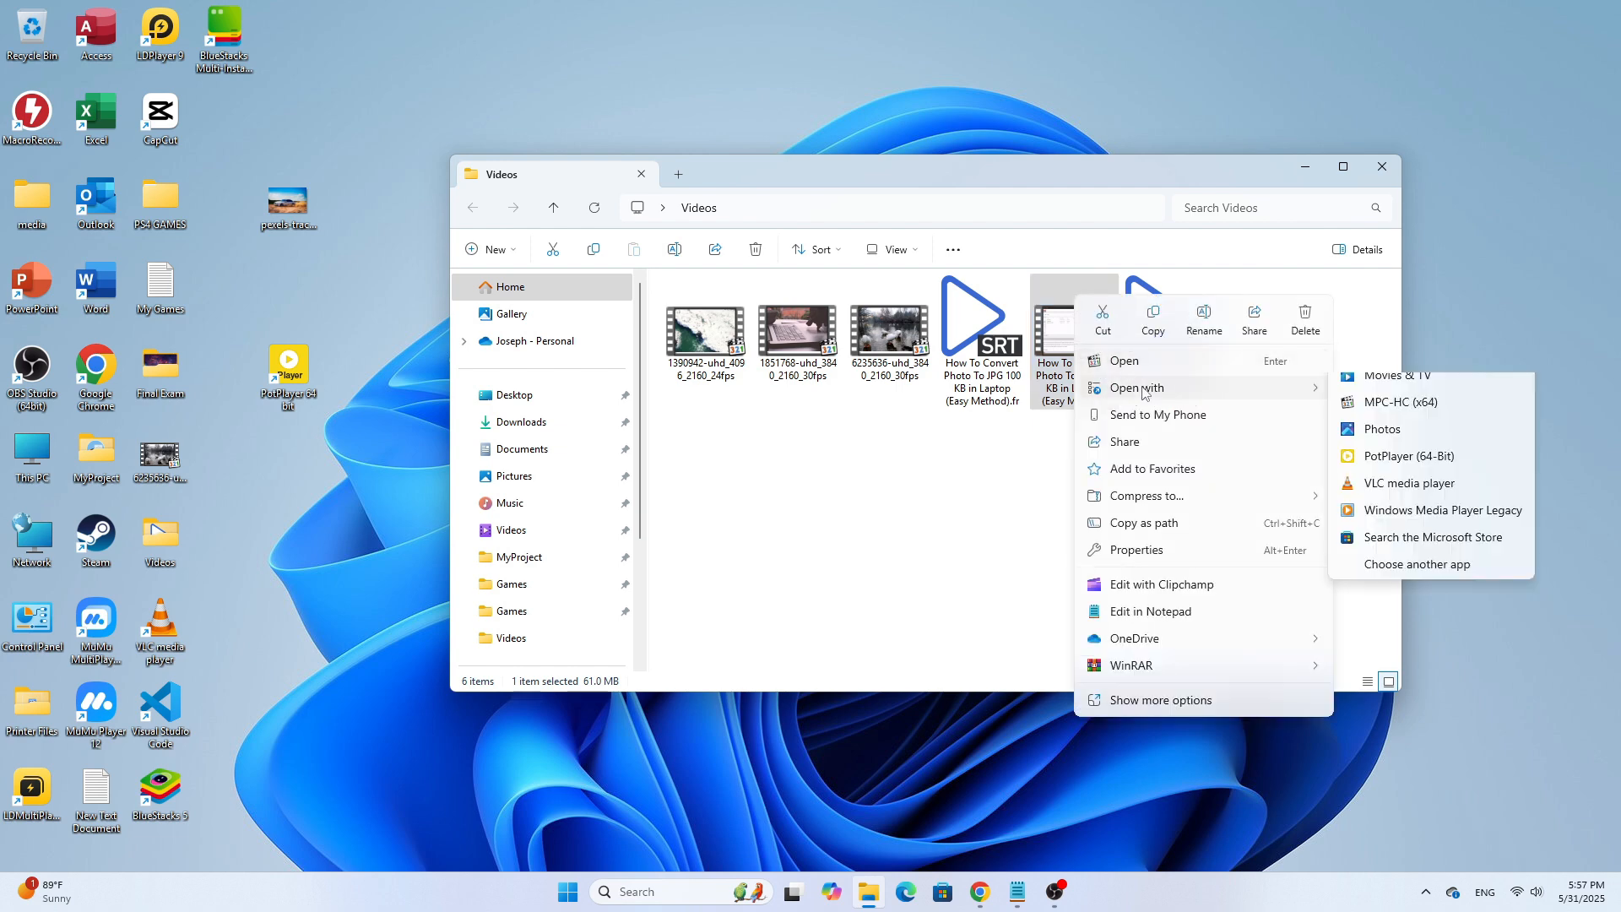
pyautogui.click(1408, 483)
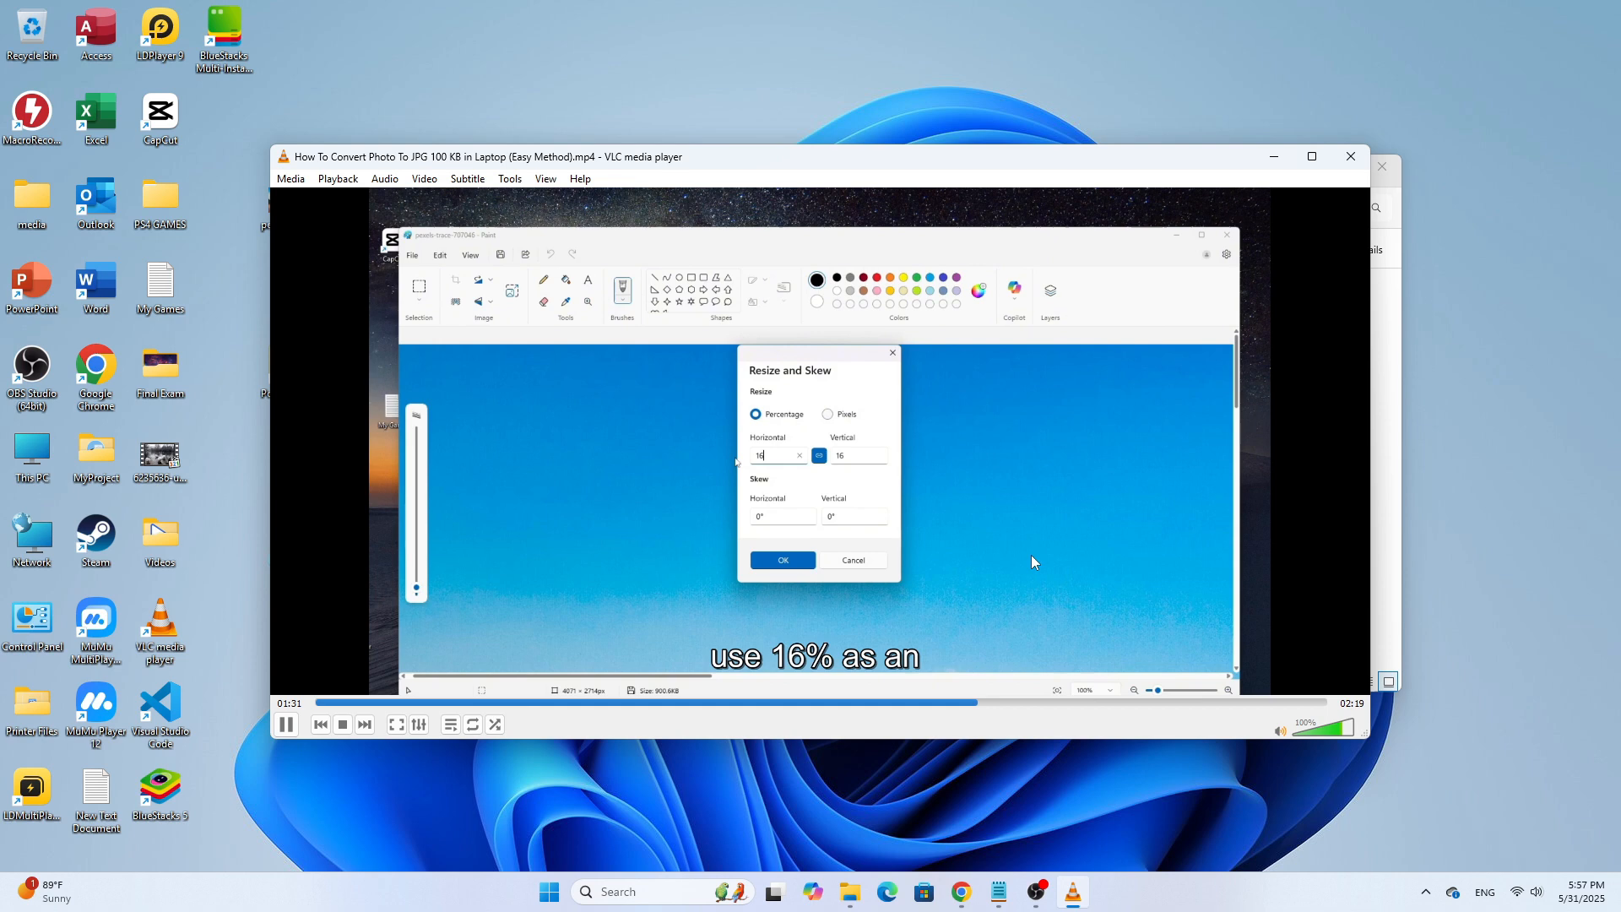
# Step: Click in the VLC window while the reopened tutorial plays past 01:30
pyautogui.click(782, 558)
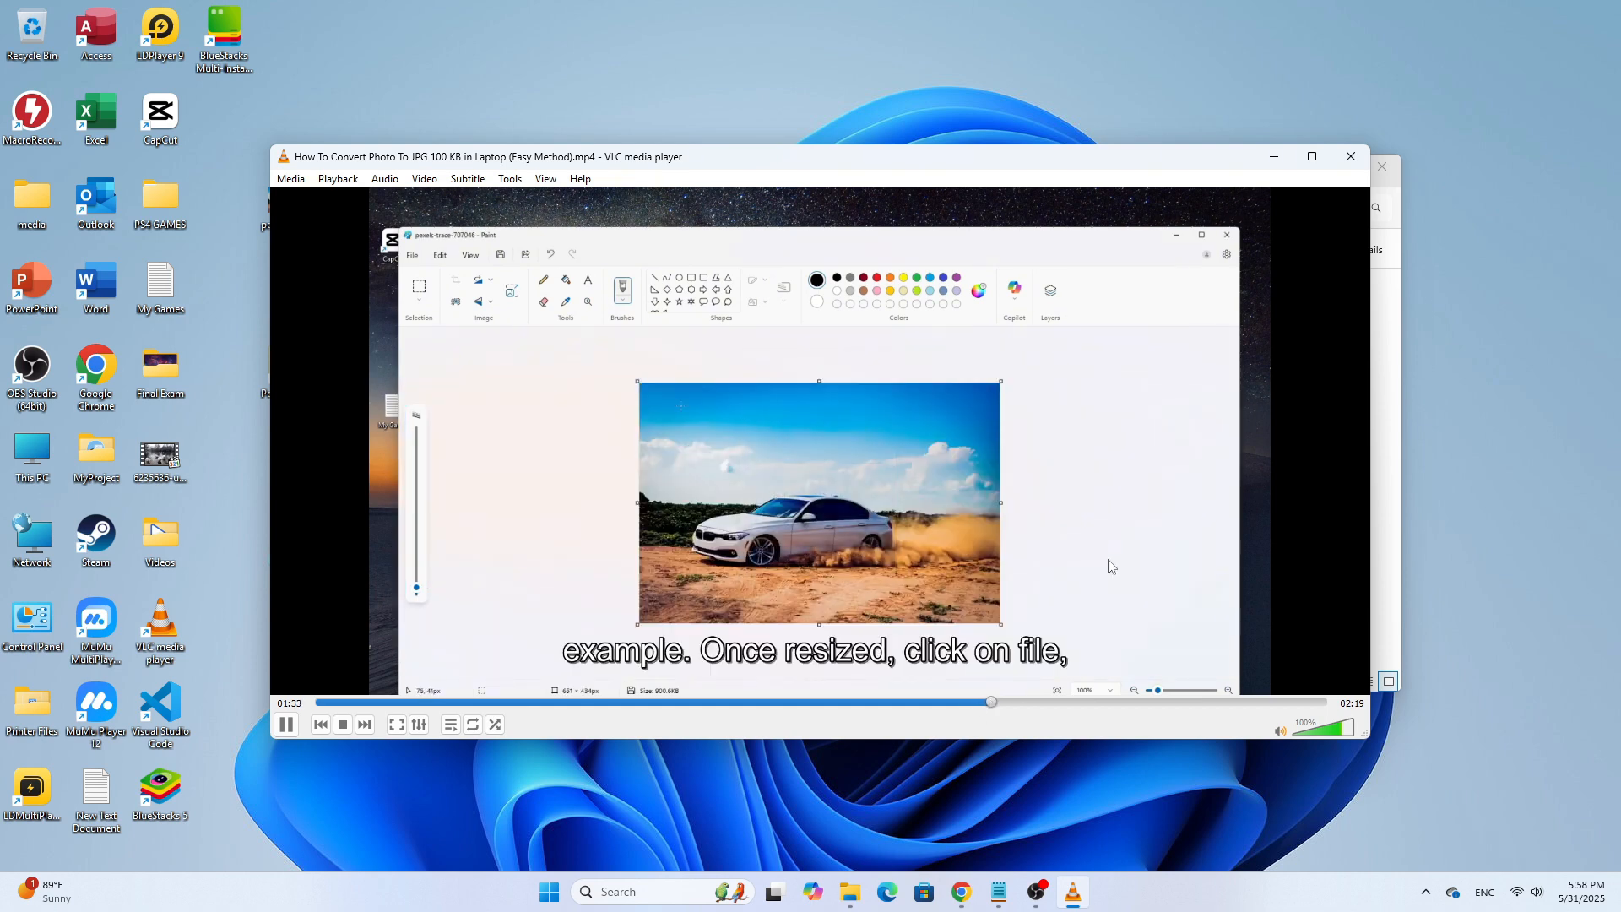